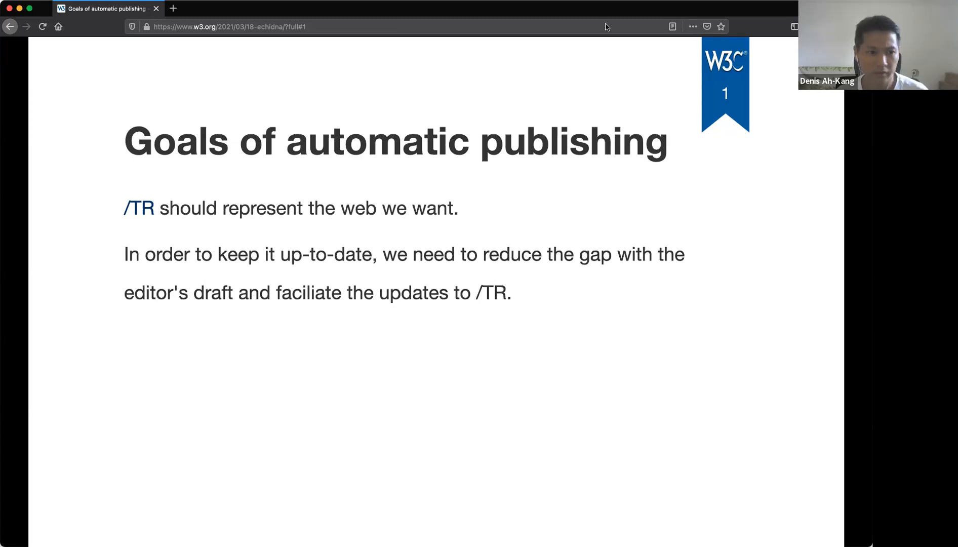
Focus the deck and advance from slide 2 to slide 3, Current applicability
{"action": "left_click", "coordinate": [228, 26]}
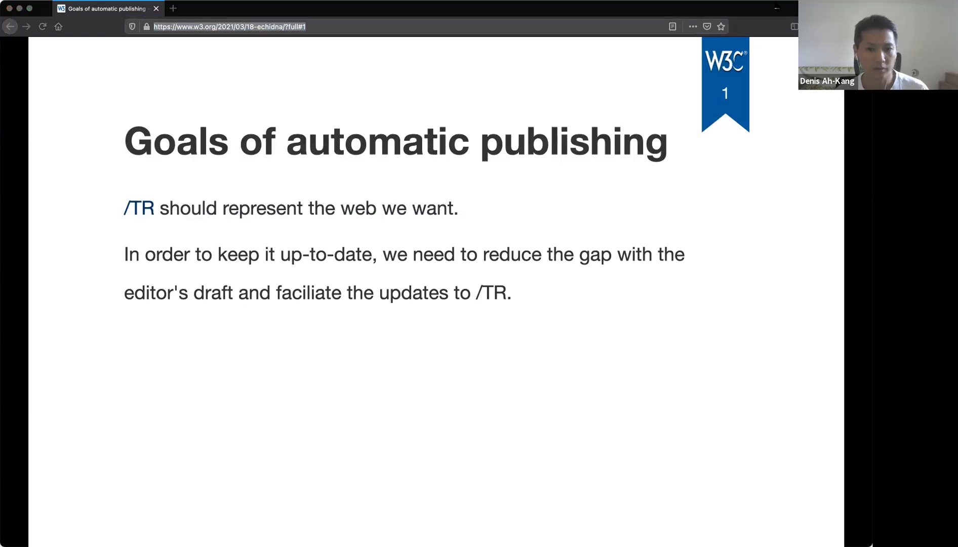
{"action": "left_click", "coordinate": [229, 26]}
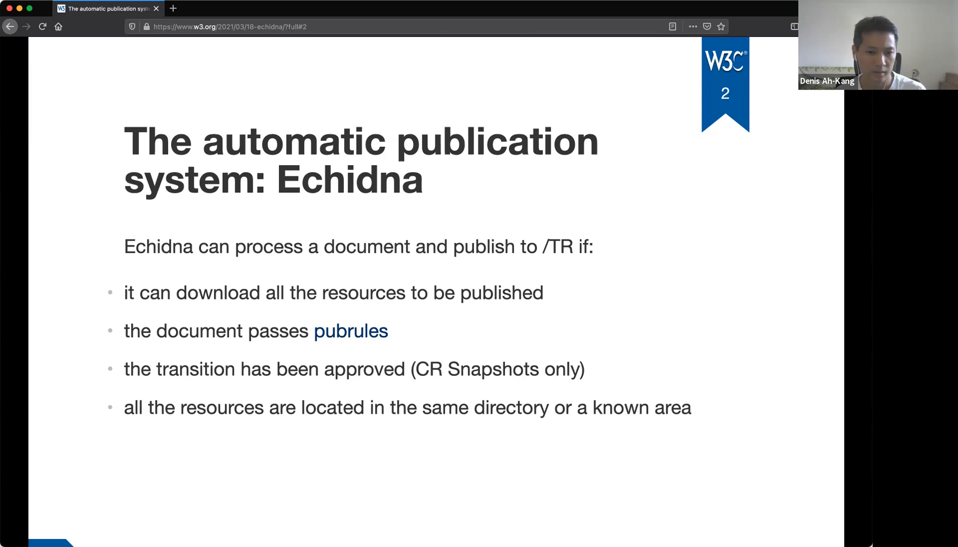
{"action": "key", "text": "right"}
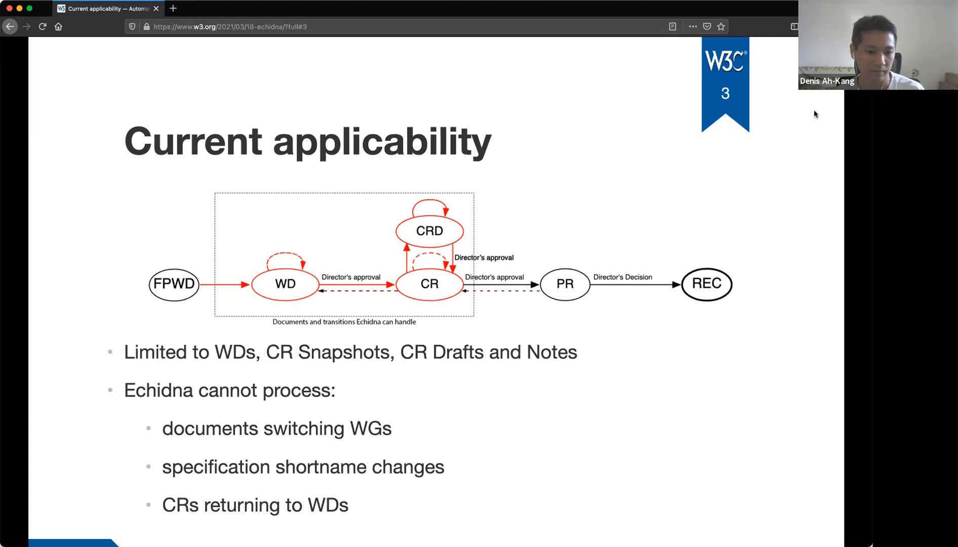
{"action": "mouse_move", "coordinate": [814, 173]}
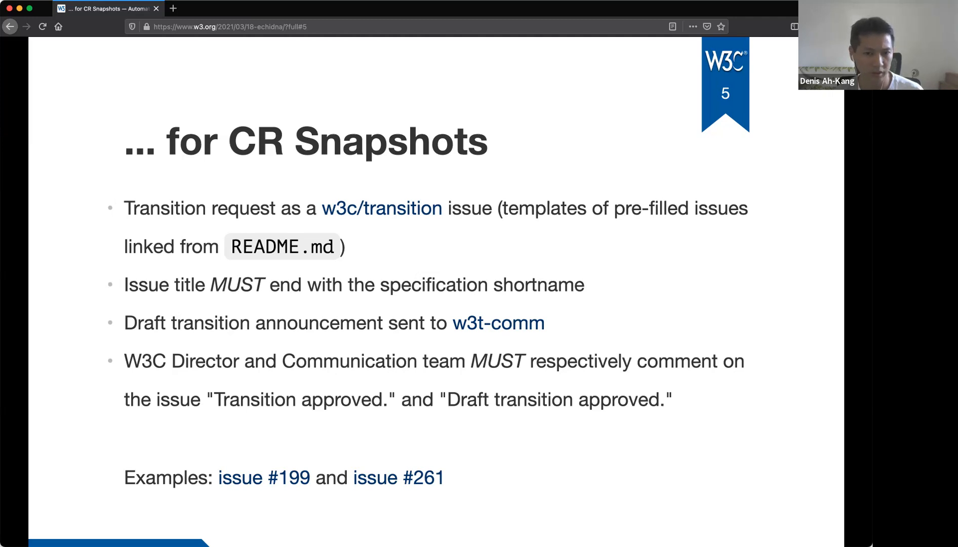
{"action": "mouse_move", "coordinate": [391, 209]}
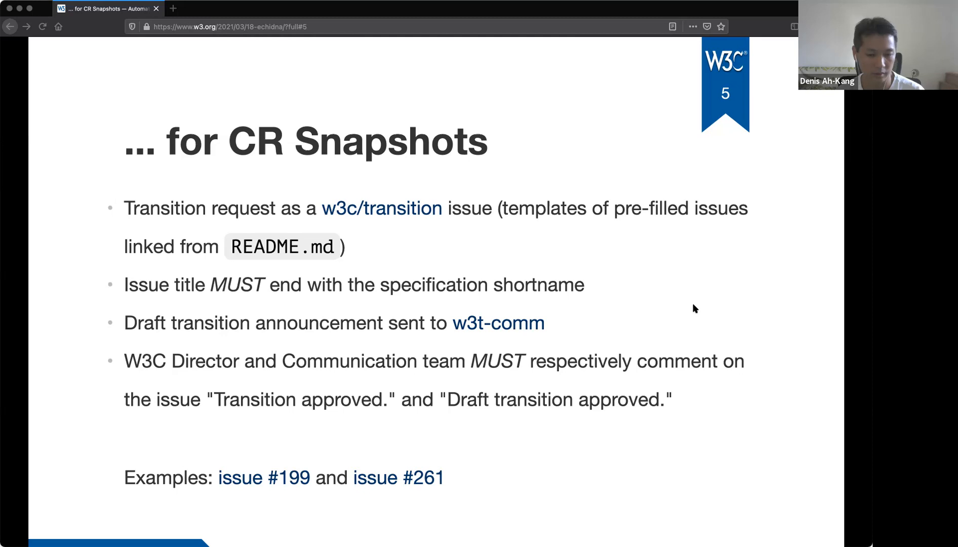
{"action": "mouse_move", "coordinate": [721, 311]}
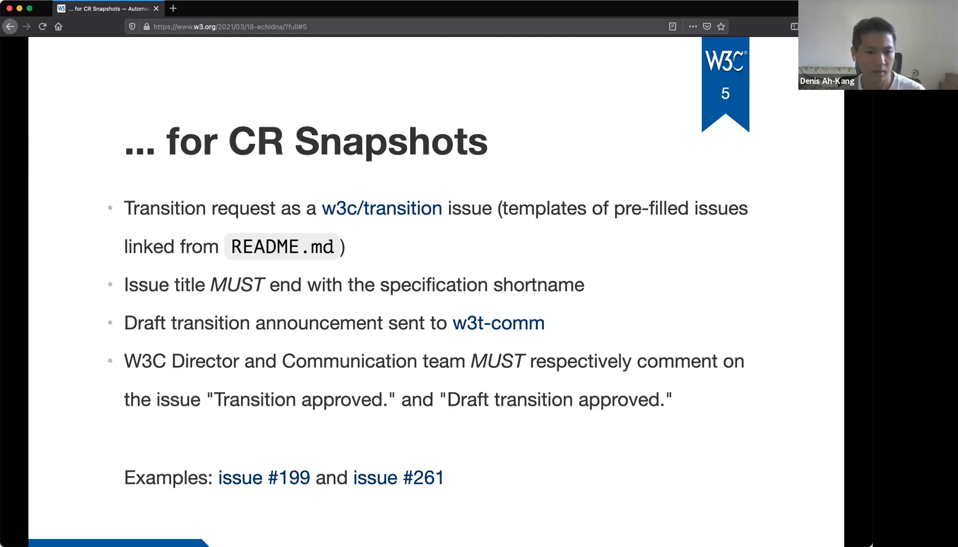
{"action": "key", "text": "Right"}
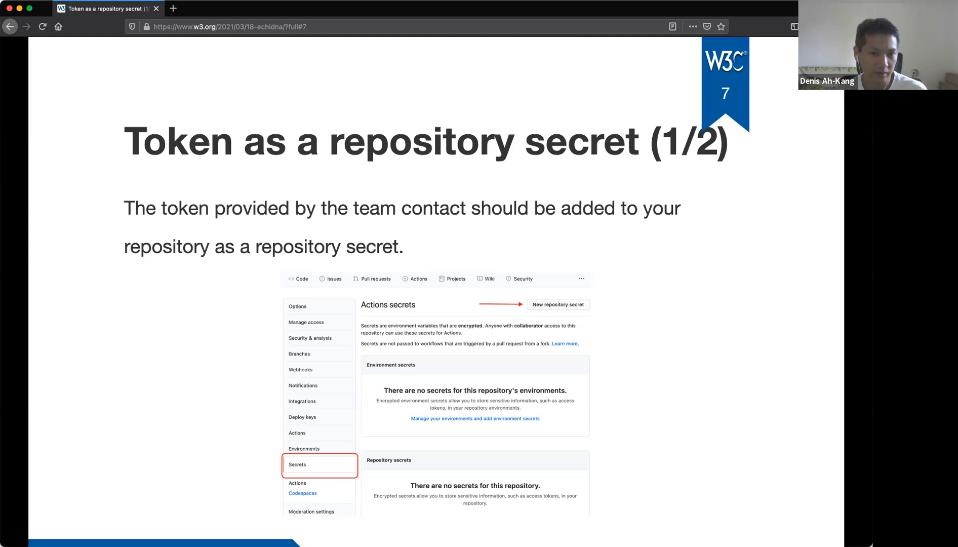
{"action": "mouse_move", "coordinate": [579, 383]}
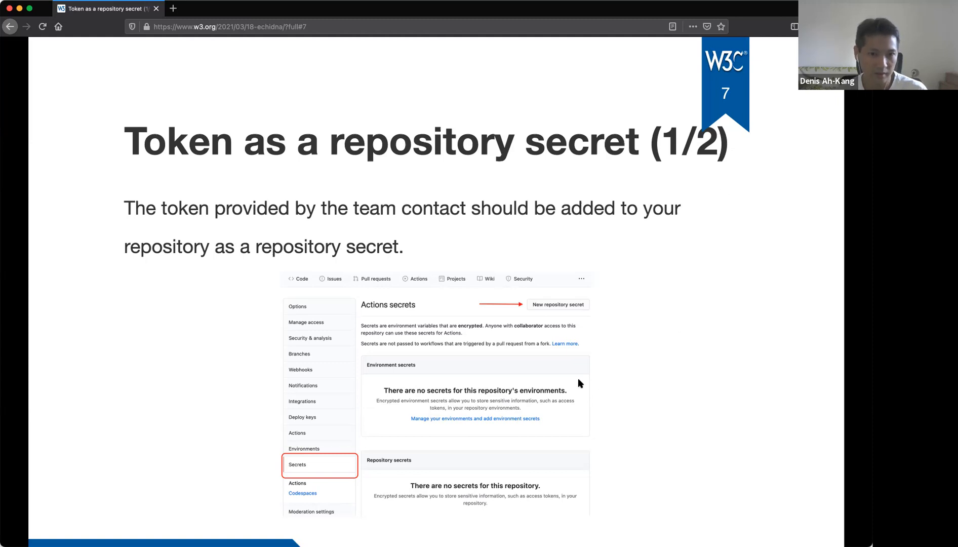
{"action": "mouse_move", "coordinate": [718, 195]}
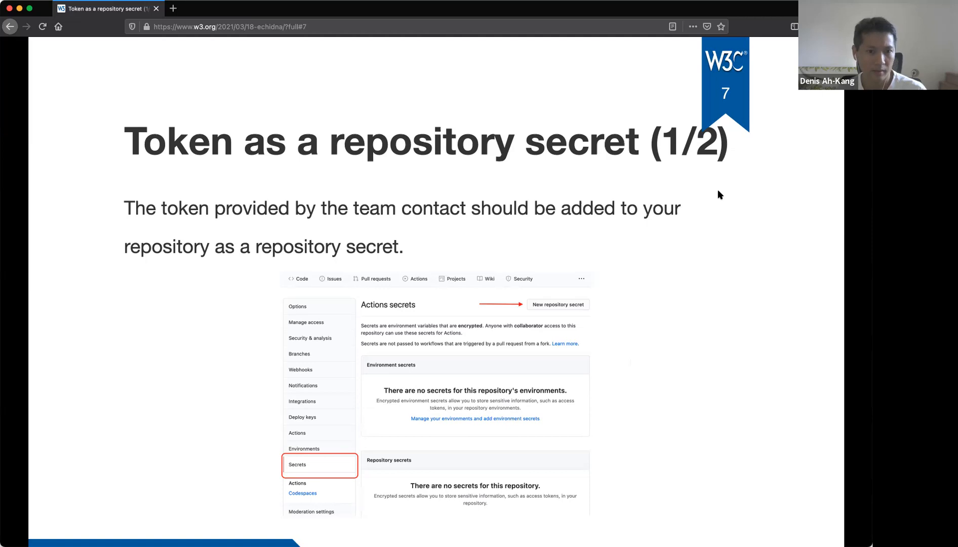
{"action": "mouse_move", "coordinate": [555, 322]}
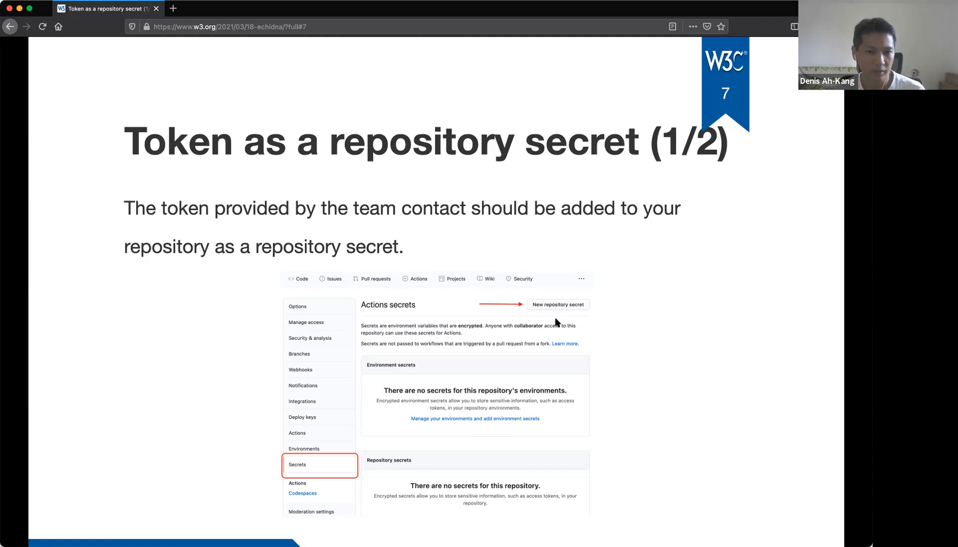
{"action": "mouse_move", "coordinate": [571, 314]}
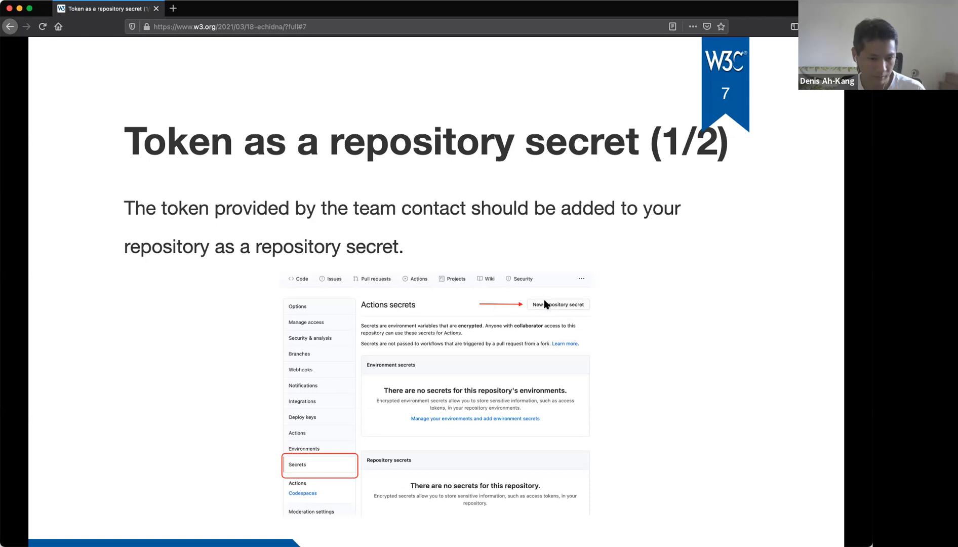
{"action": "mouse_move", "coordinate": [710, 343]}
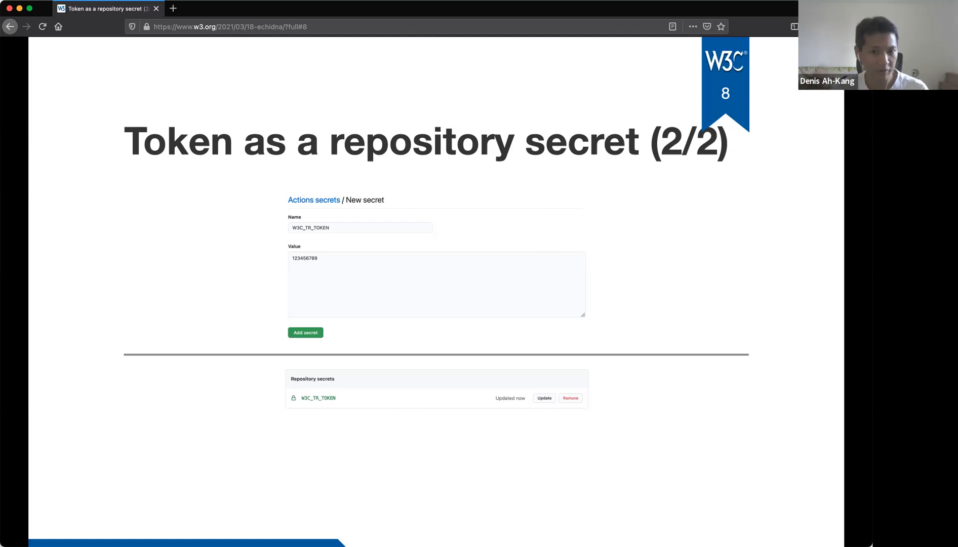
{"action": "mouse_move", "coordinate": [350, 451]}
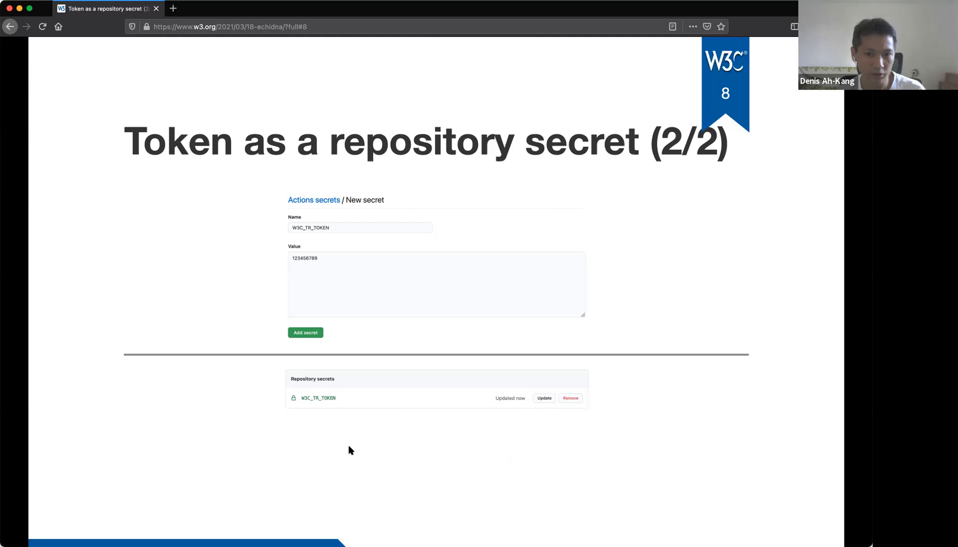
{"action": "mouse_move", "coordinate": [238, 401]}
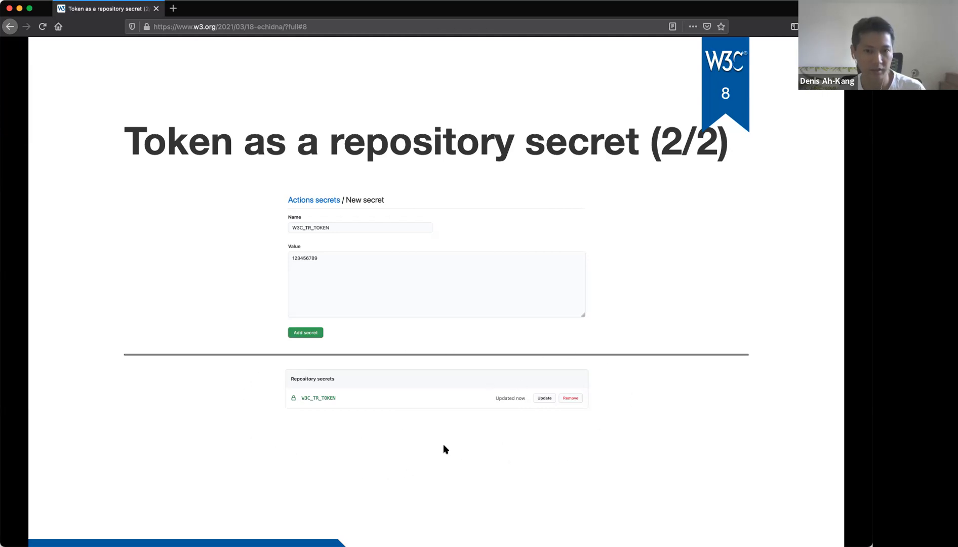
{"action": "mouse_move", "coordinate": [581, 438]}
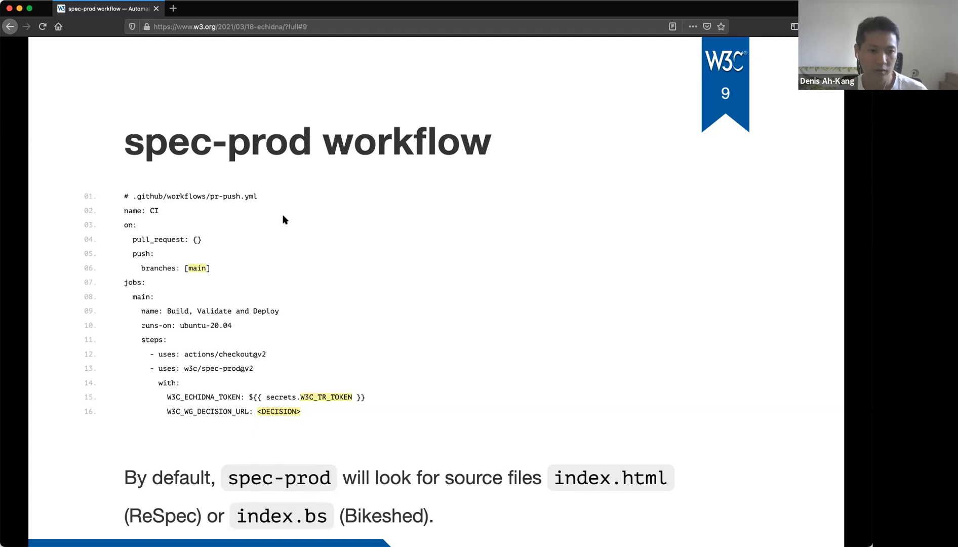
{"action": "mouse_move", "coordinate": [210, 210]}
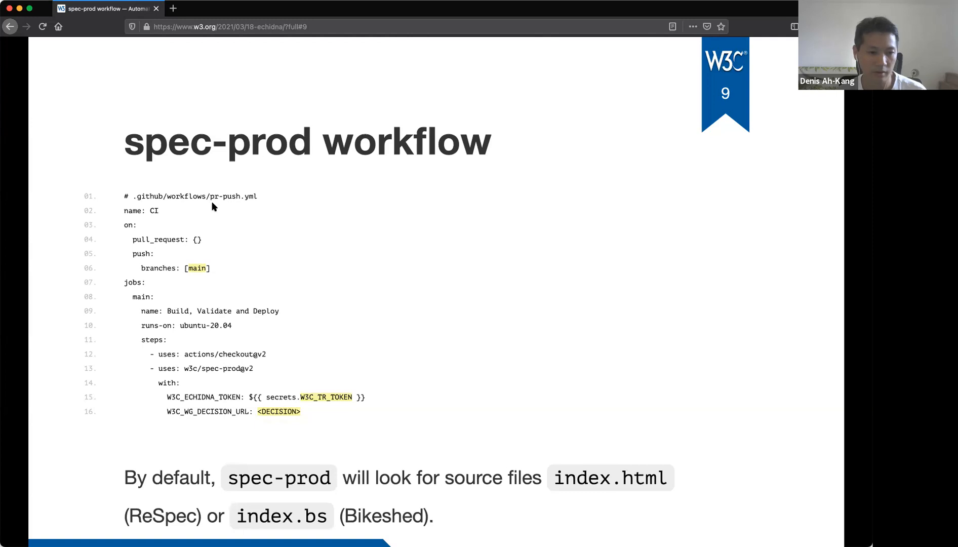
{"action": "mouse_move", "coordinate": [256, 207]}
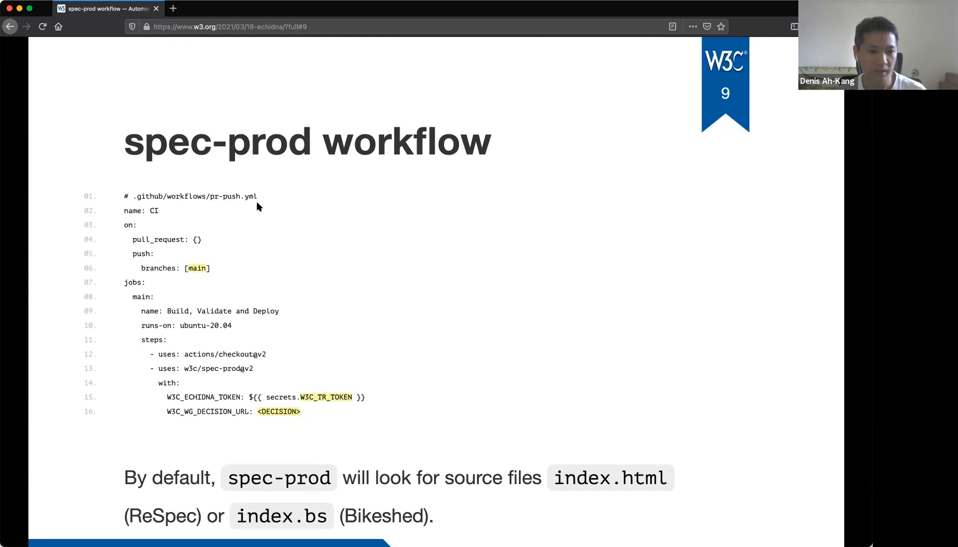
{"action": "mouse_move", "coordinate": [195, 211]}
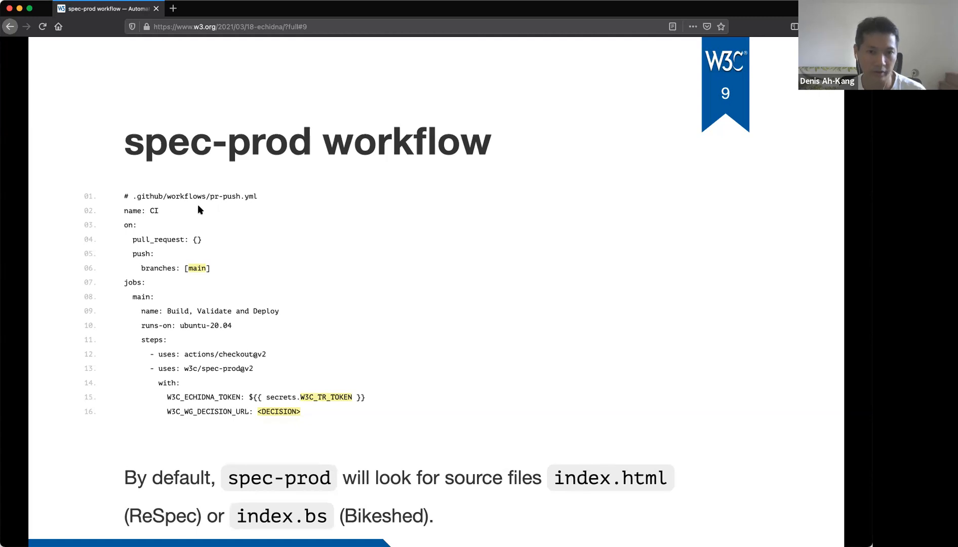
{"action": "mouse_move", "coordinate": [214, 215]}
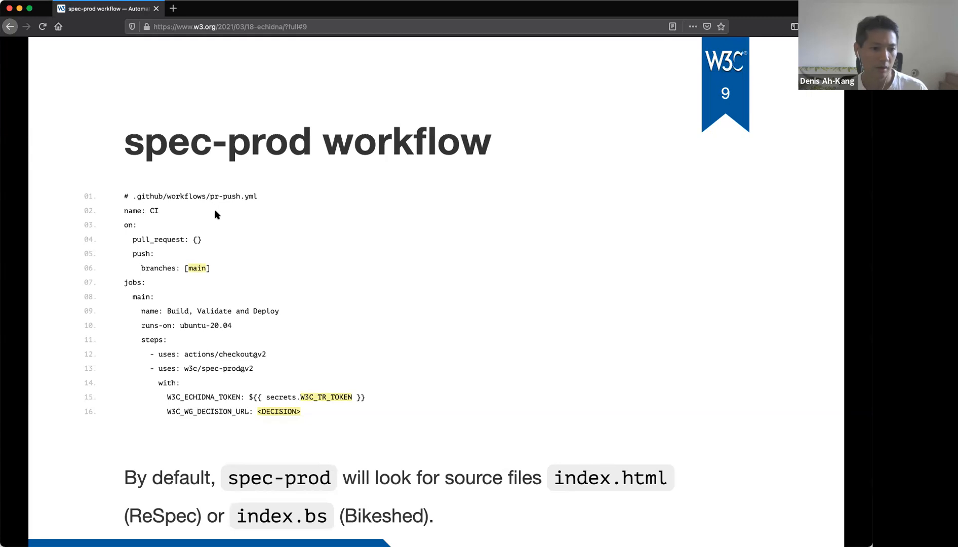
{"action": "mouse_move", "coordinate": [552, 76]}
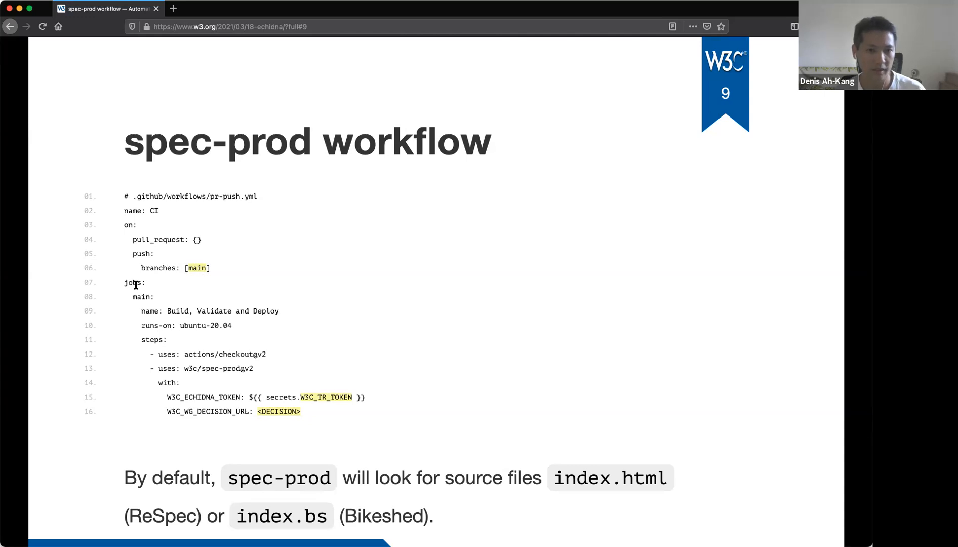
{"action": "mouse_move", "coordinate": [155, 304]}
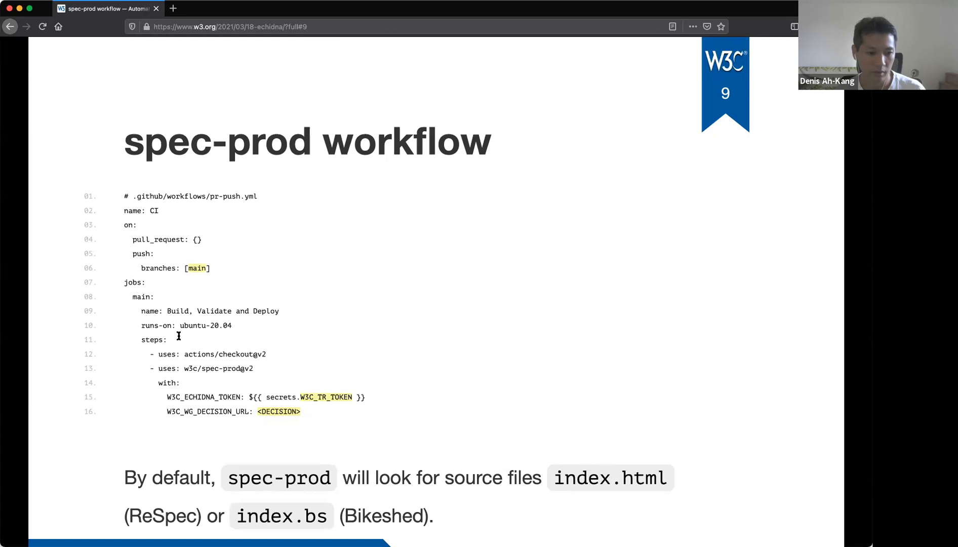
{"action": "mouse_move", "coordinate": [257, 371]}
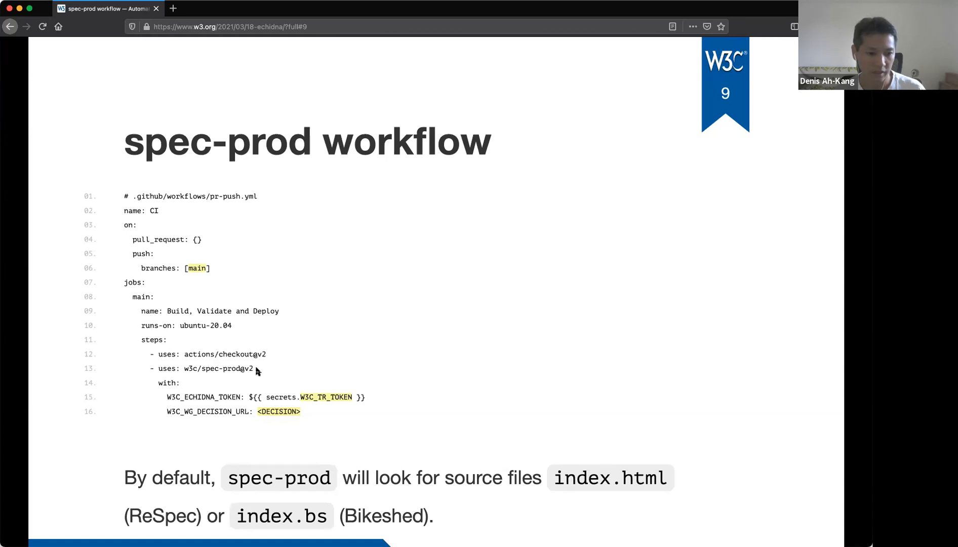
{"action": "mouse_move", "coordinate": [256, 370]}
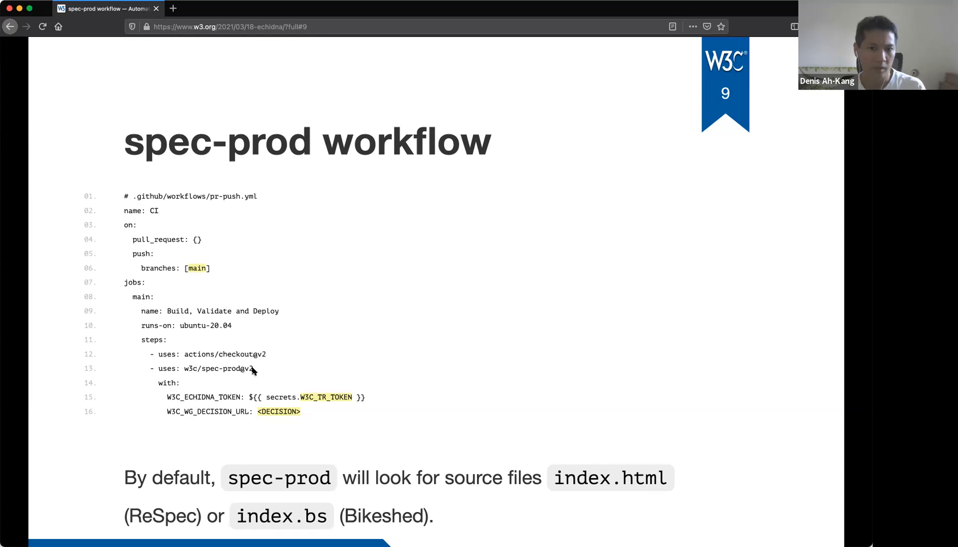
{"action": "mouse_move", "coordinate": [239, 385]}
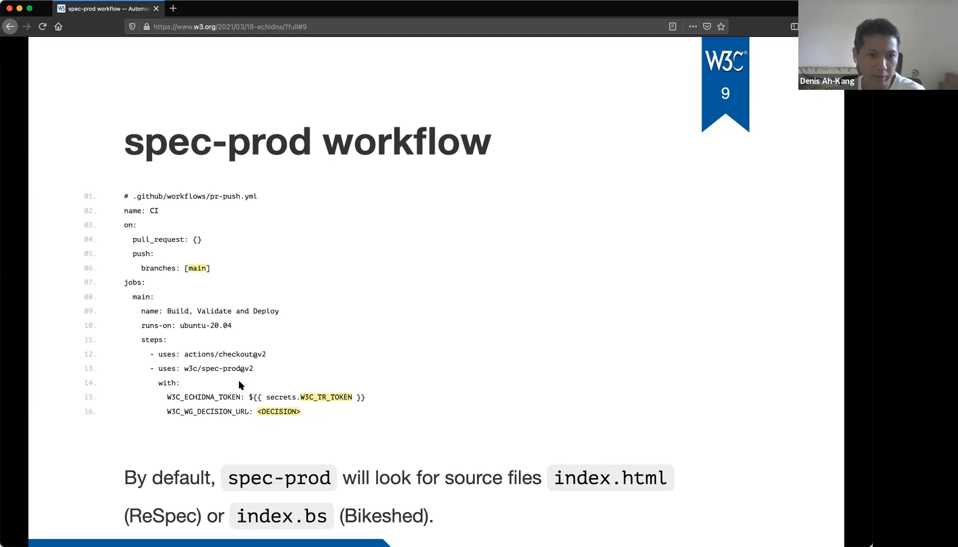
{"action": "mouse_move", "coordinate": [224, 384]}
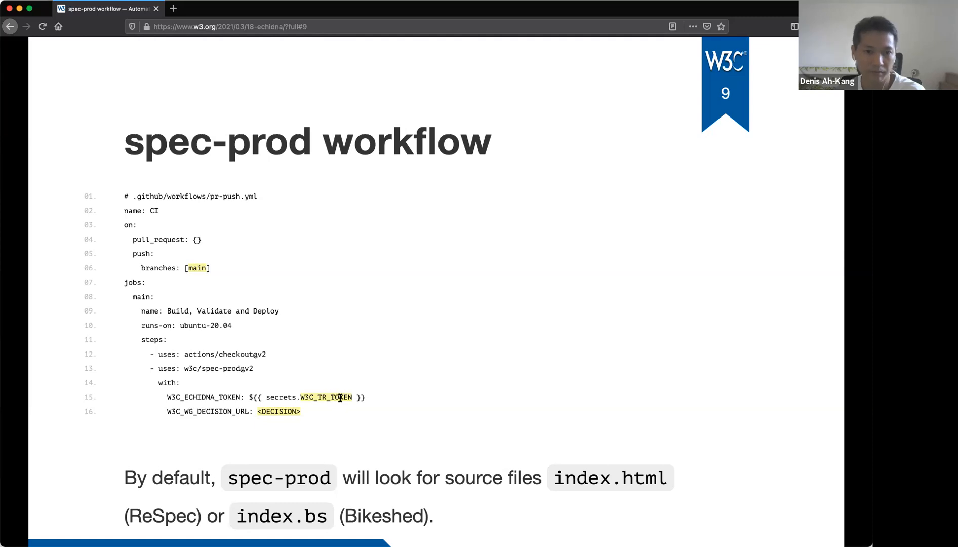
{"action": "mouse_move", "coordinate": [317, 411]}
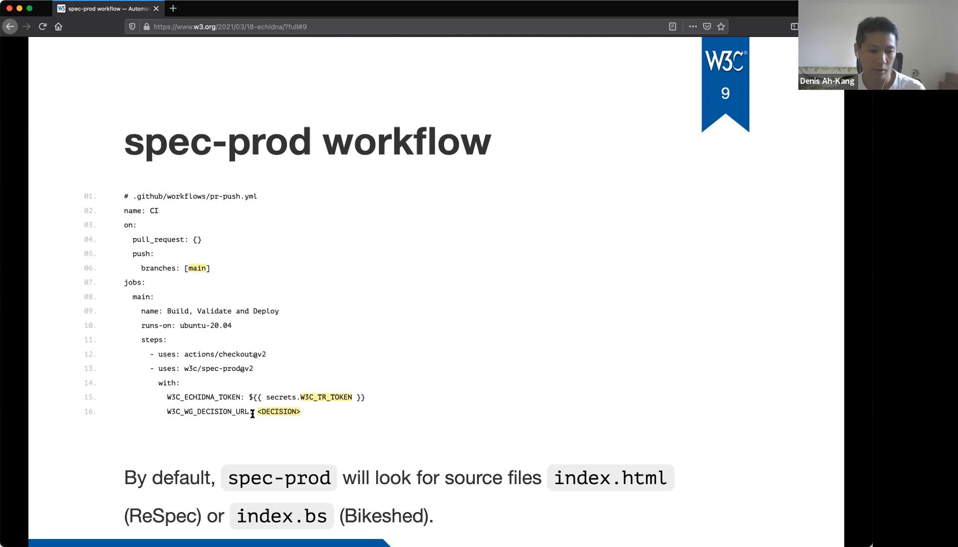
{"action": "mouse_move", "coordinate": [335, 415]}
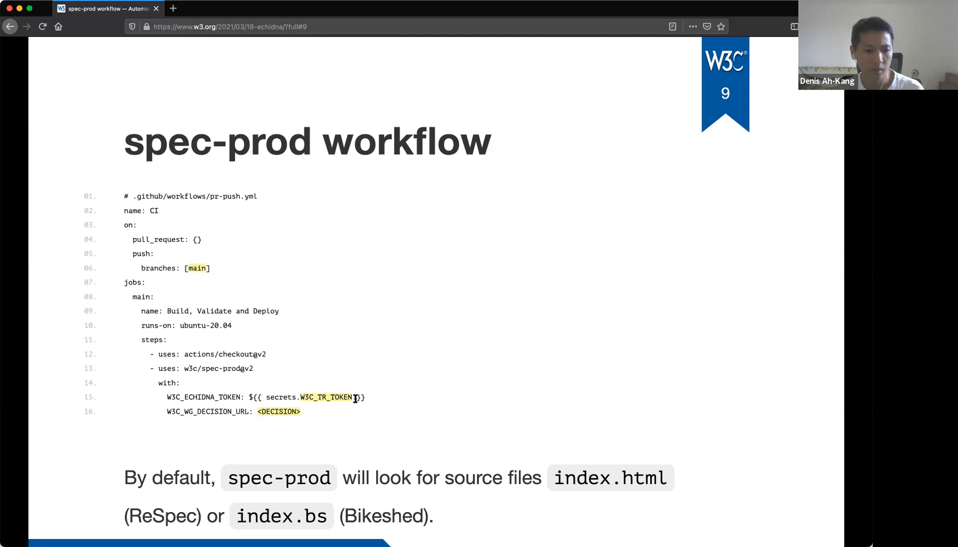
{"action": "mouse_move", "coordinate": [369, 409]}
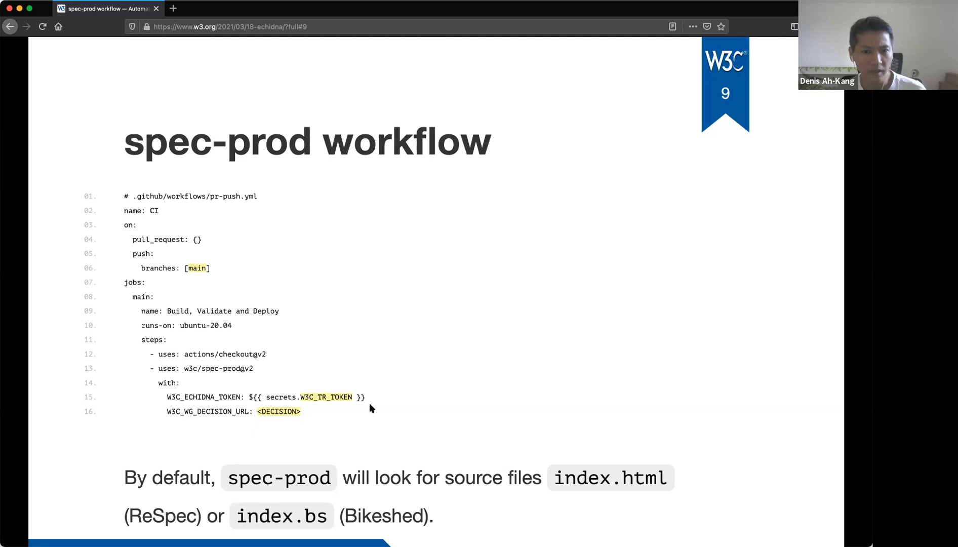
{"action": "mouse_move", "coordinate": [477, 358]}
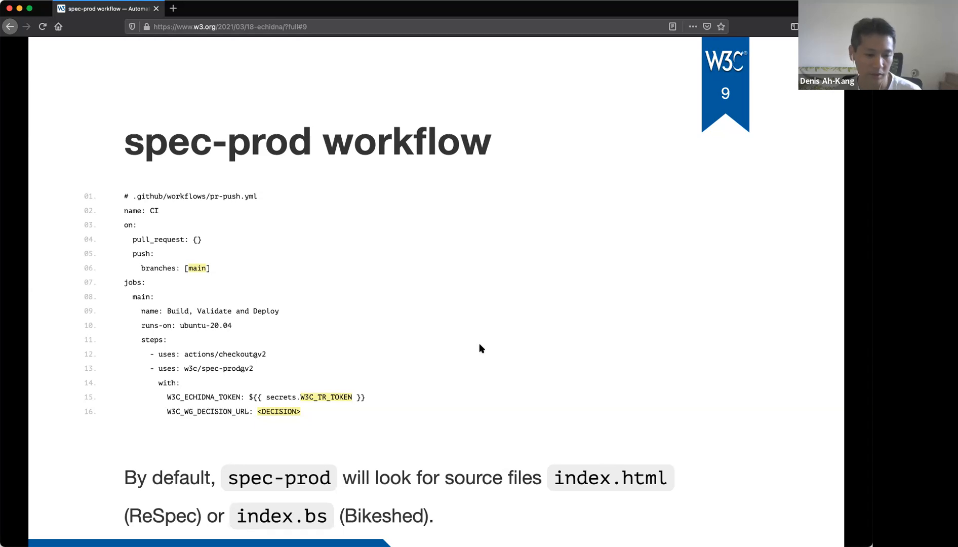
{"action": "mouse_move", "coordinate": [210, 400]}
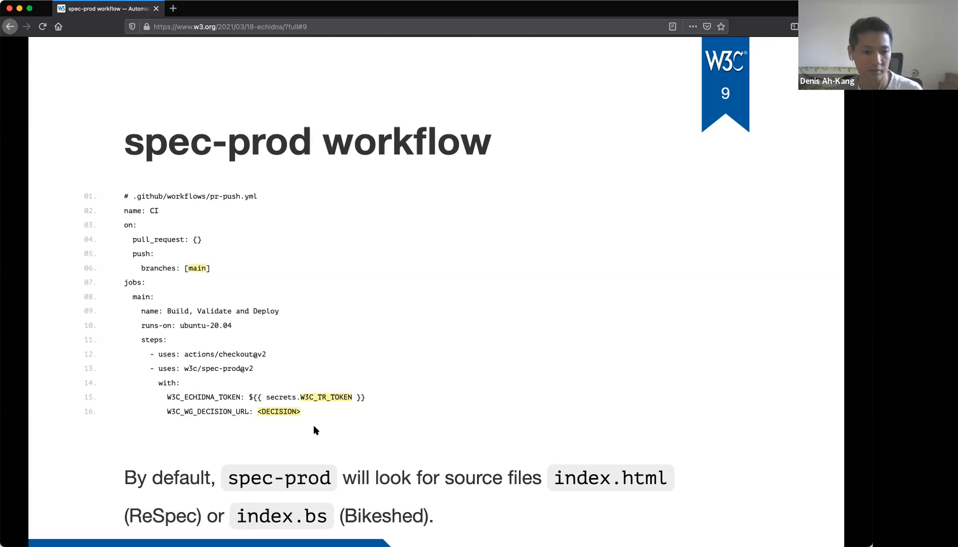
{"action": "mouse_move", "coordinate": [433, 415]}
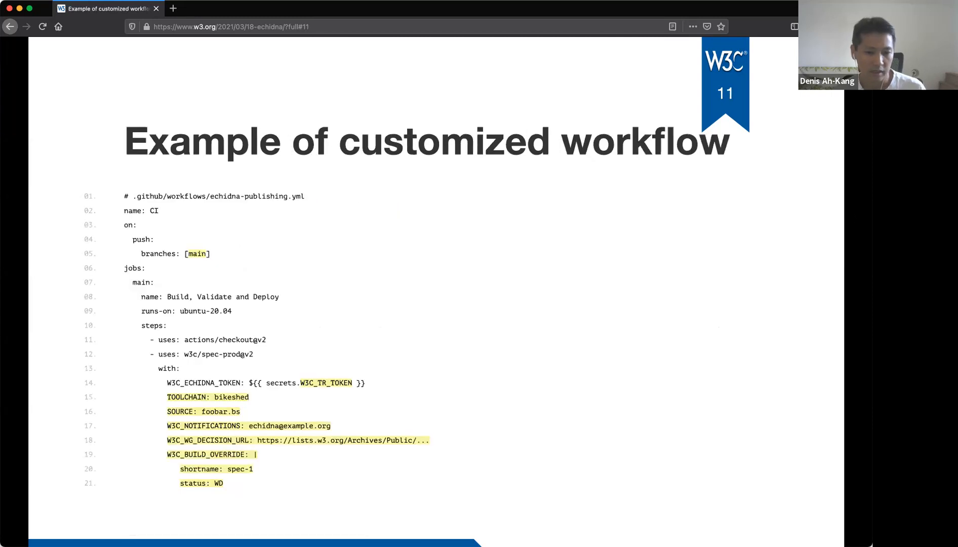
{"action": "mouse_move", "coordinate": [702, 230]}
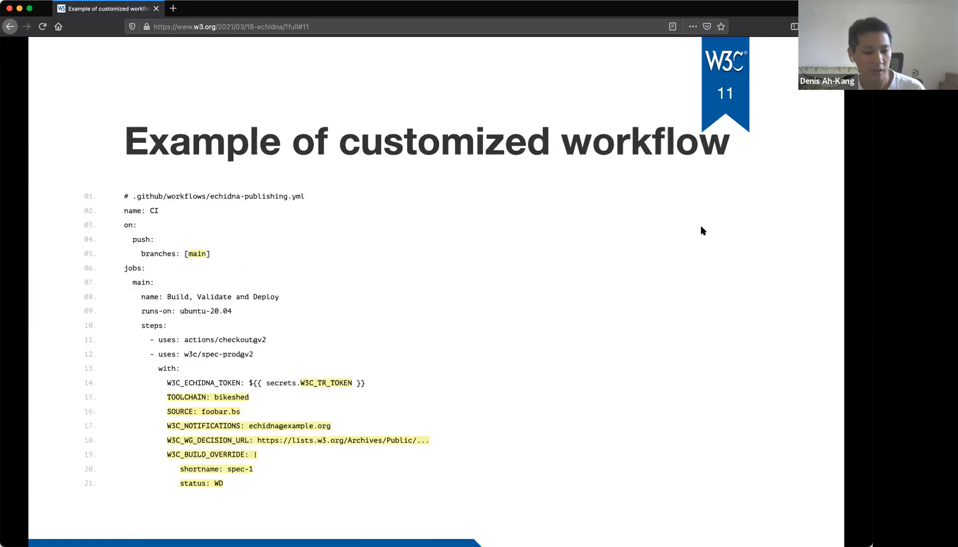
{"action": "mouse_move", "coordinate": [613, 285]}
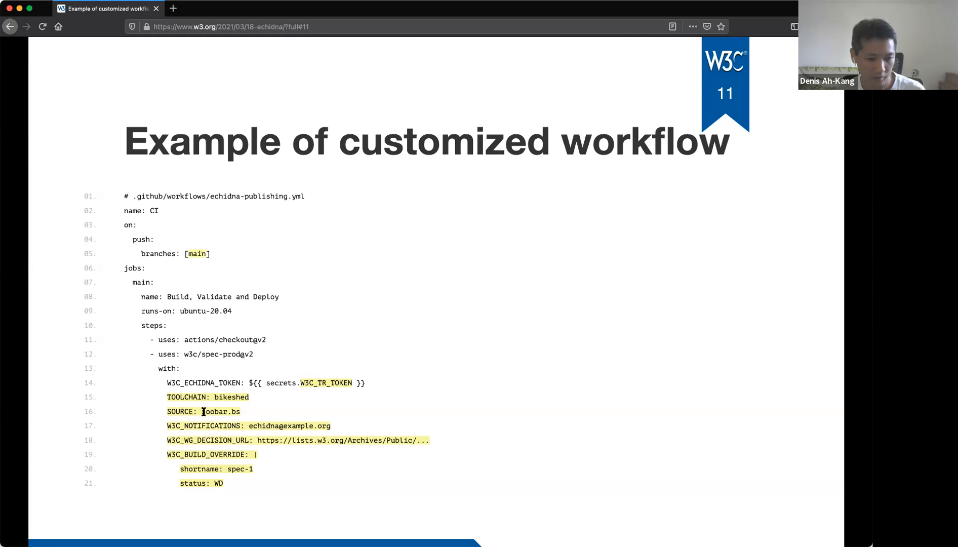
{"action": "mouse_move", "coordinate": [256, 412]}
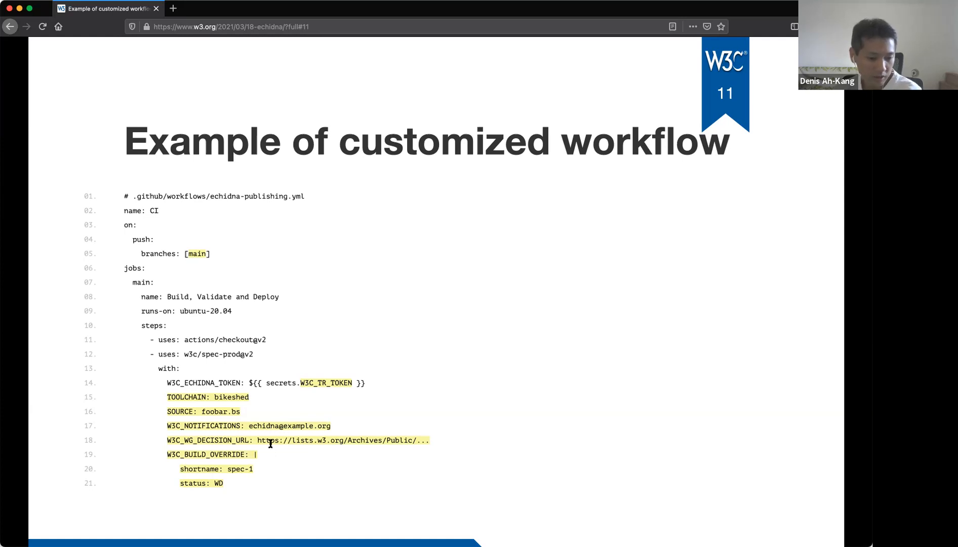
{"action": "mouse_move", "coordinate": [238, 487]}
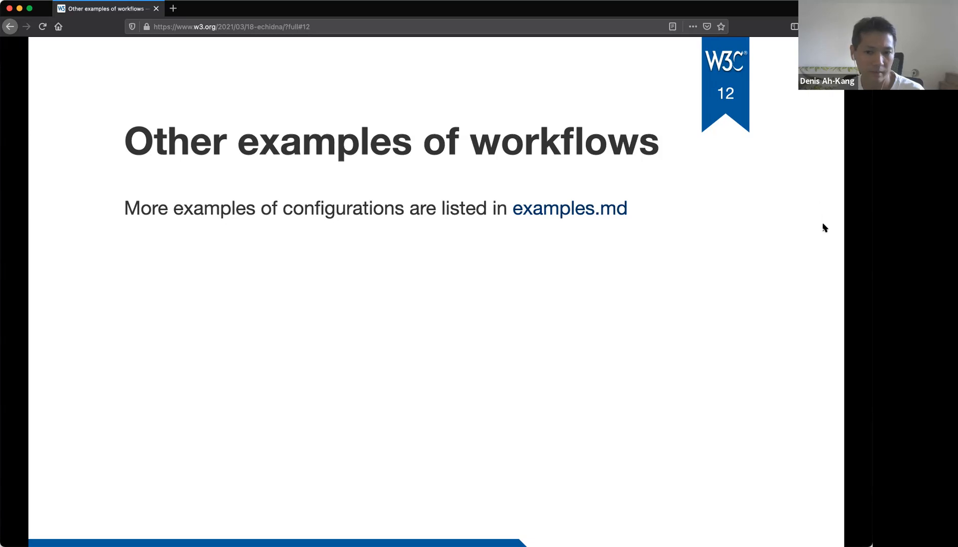
{"action": "mouse_move", "coordinate": [820, 221]}
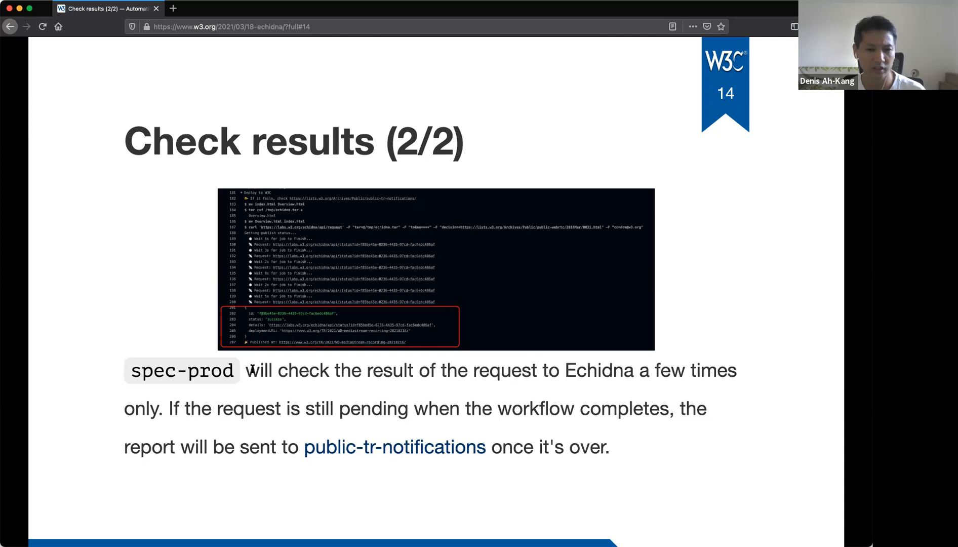
{"action": "mouse_move", "coordinate": [548, 396]}
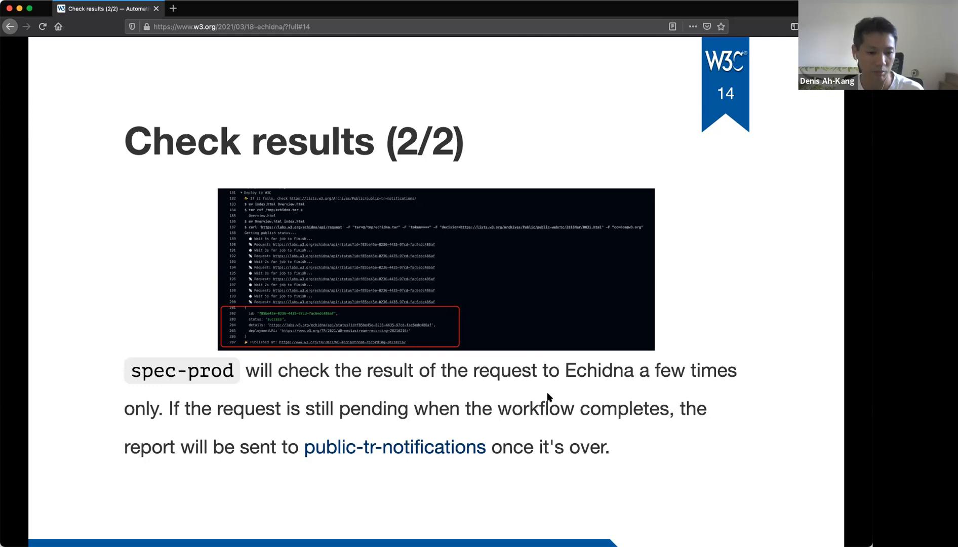
{"action": "mouse_move", "coordinate": [591, 397]}
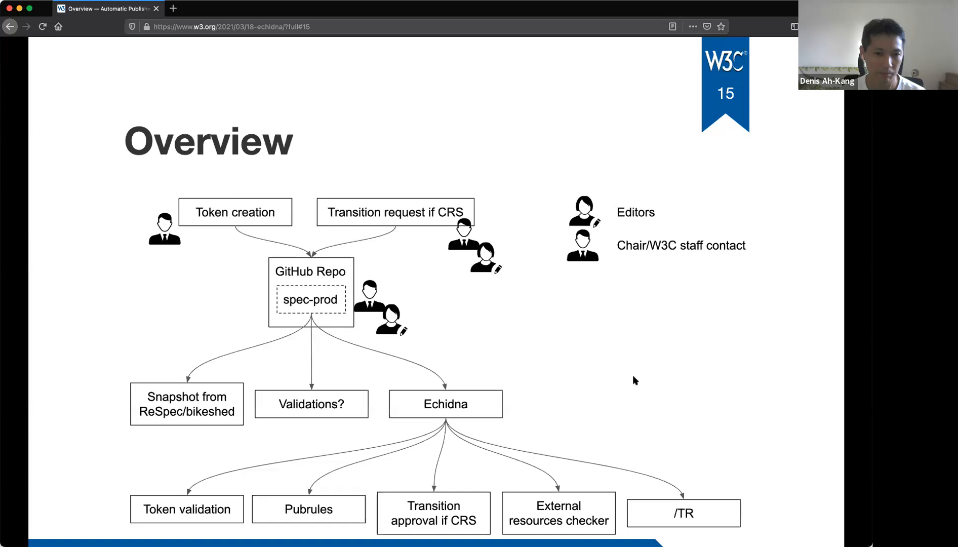
{"action": "mouse_move", "coordinate": [638, 367]}
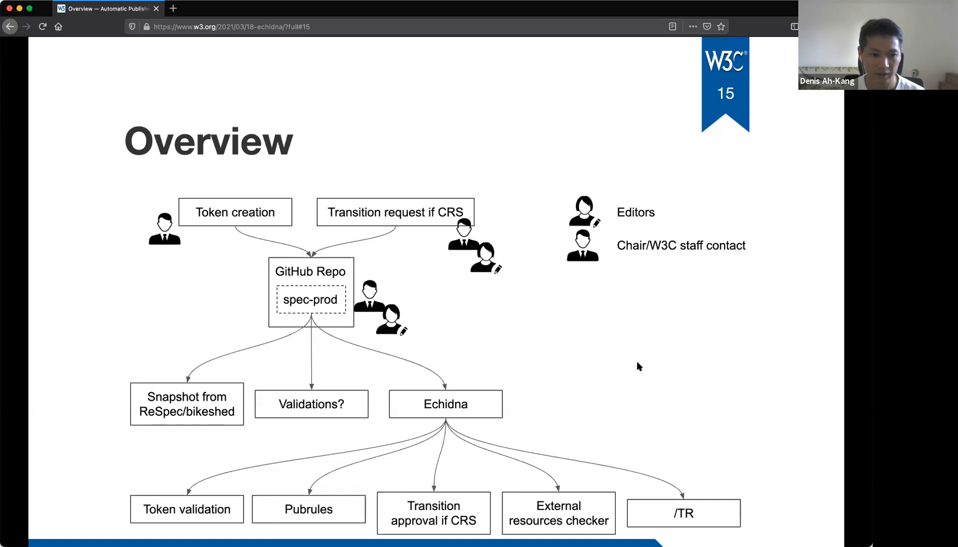
{"action": "mouse_move", "coordinate": [226, 314]}
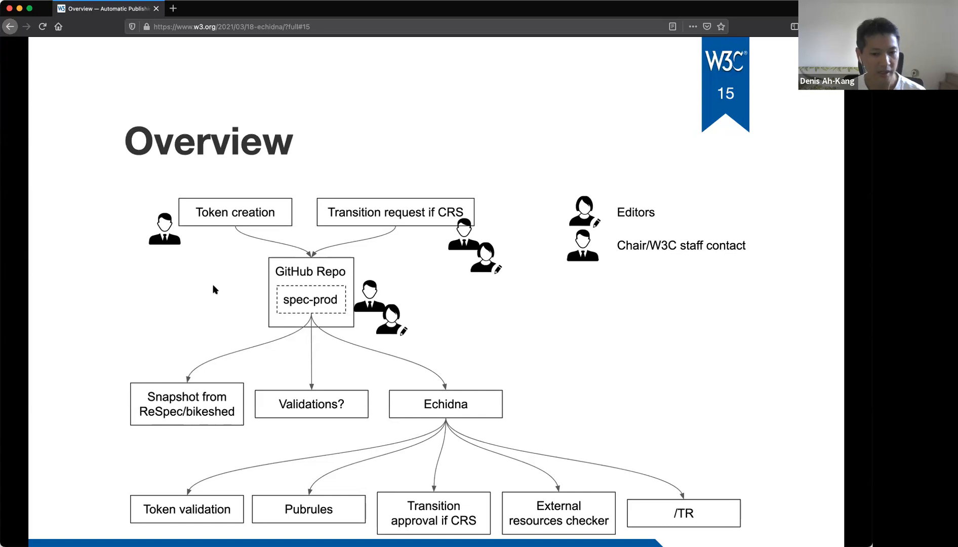
{"action": "mouse_move", "coordinate": [232, 219]}
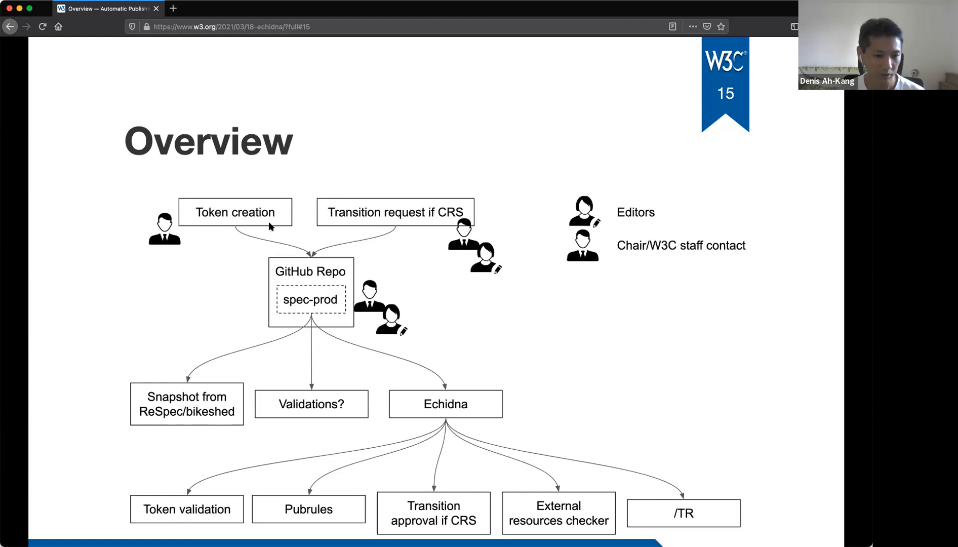
{"action": "mouse_move", "coordinate": [395, 210]}
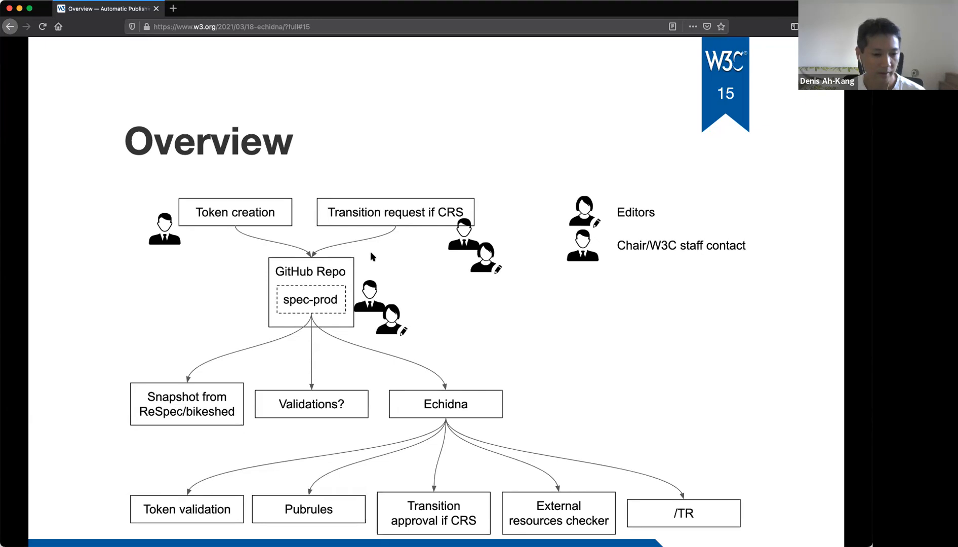
{"action": "mouse_move", "coordinate": [339, 321]}
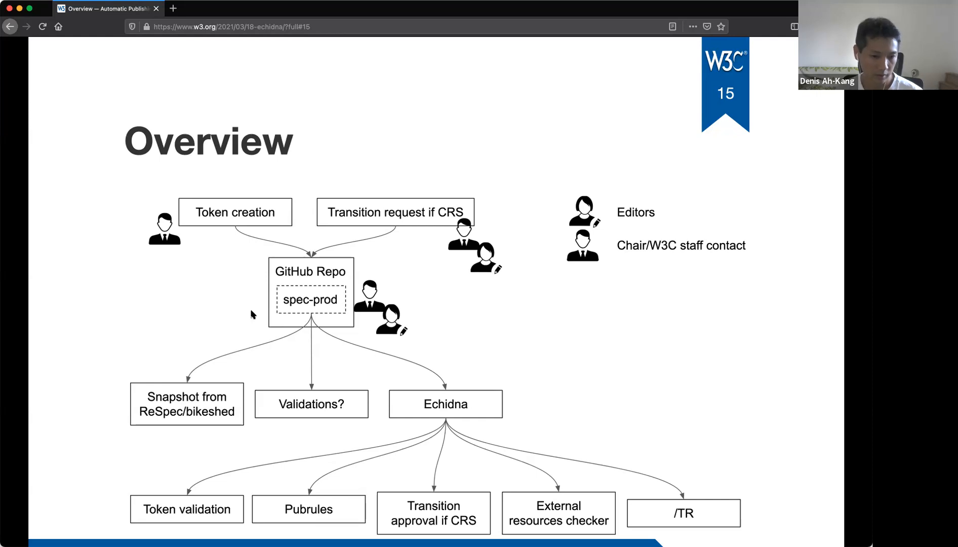
{"action": "mouse_move", "coordinate": [339, 320]}
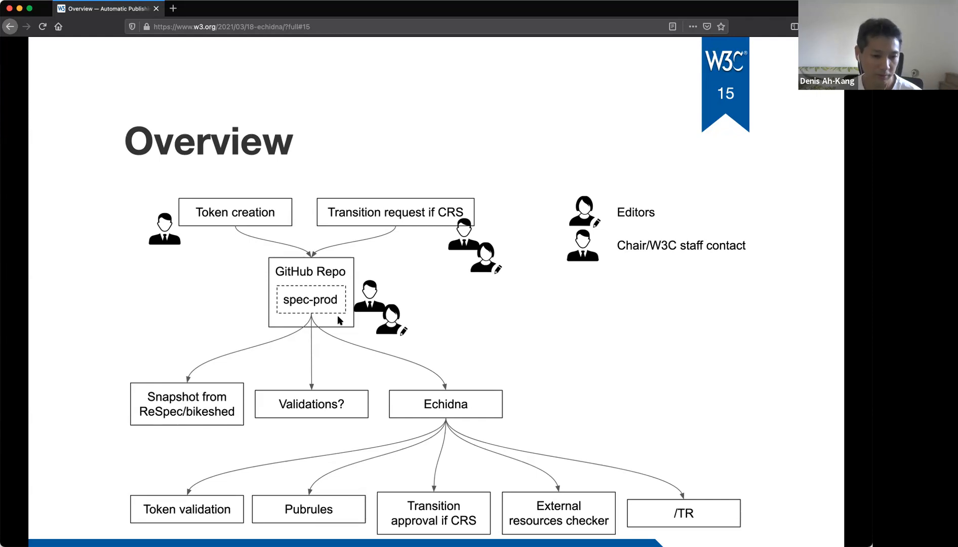
{"action": "mouse_move", "coordinate": [262, 307]}
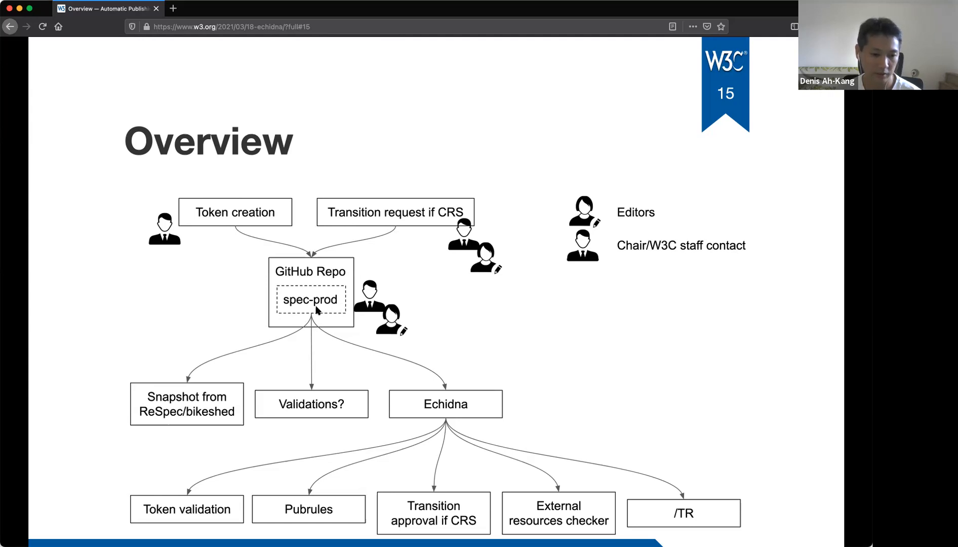
{"action": "mouse_move", "coordinate": [177, 421]}
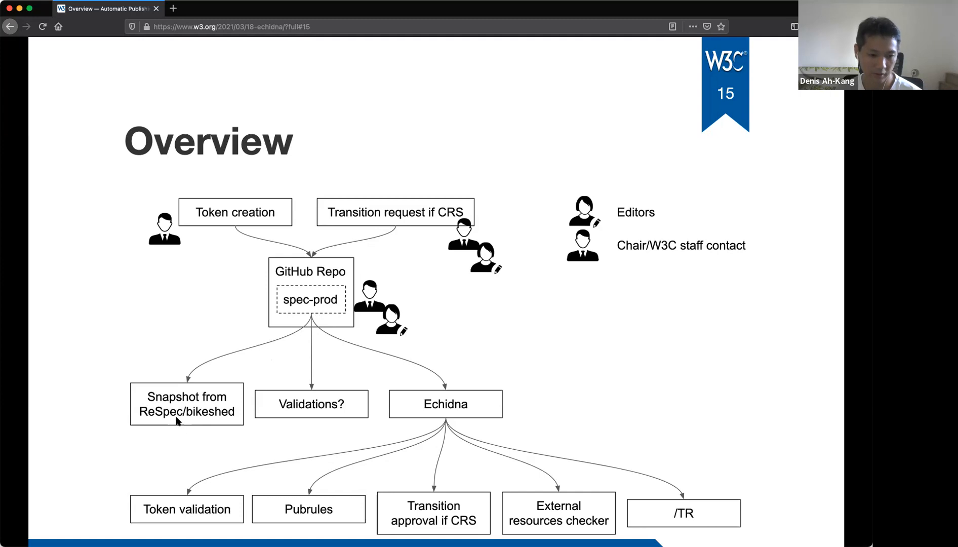
{"action": "mouse_move", "coordinate": [330, 420]}
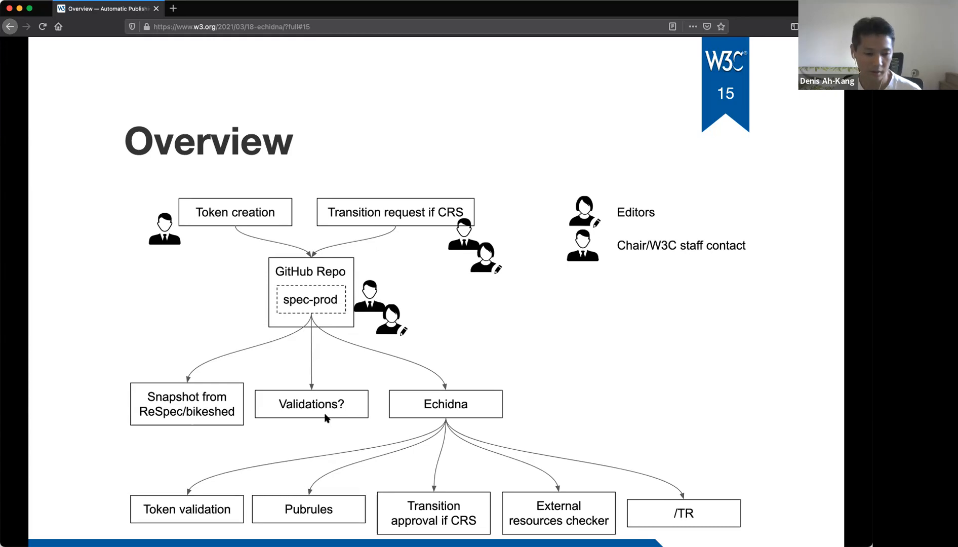
{"action": "mouse_move", "coordinate": [452, 411]}
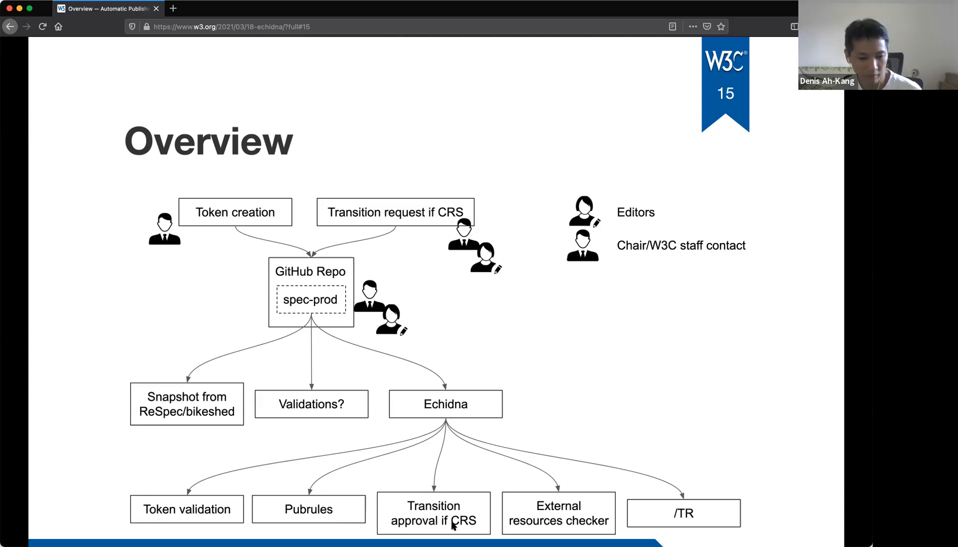
{"action": "mouse_move", "coordinate": [588, 527]}
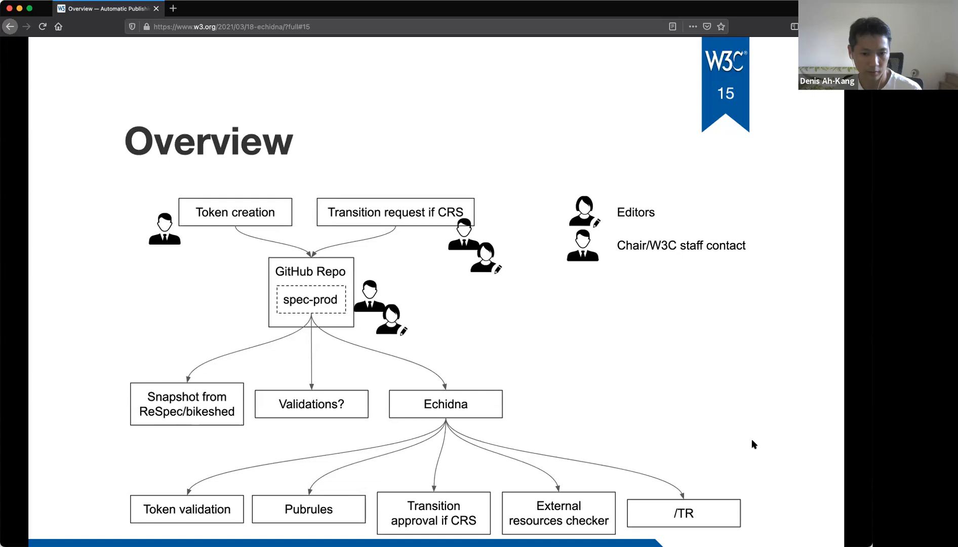
Advance to slide 16, Alternatives to spec-prod, with its wiki link
{"action": "key", "text": "right"}
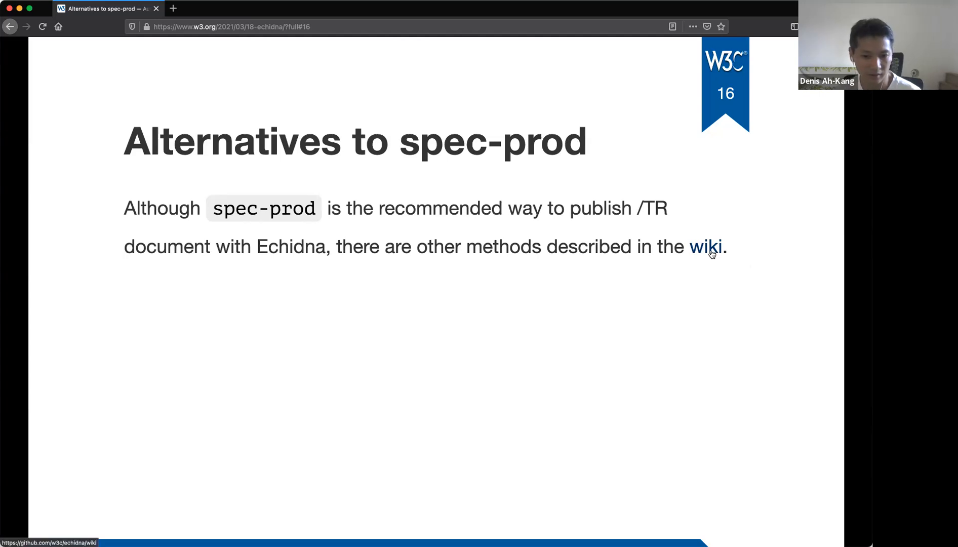
{"action": "mouse_move", "coordinate": [749, 466]}
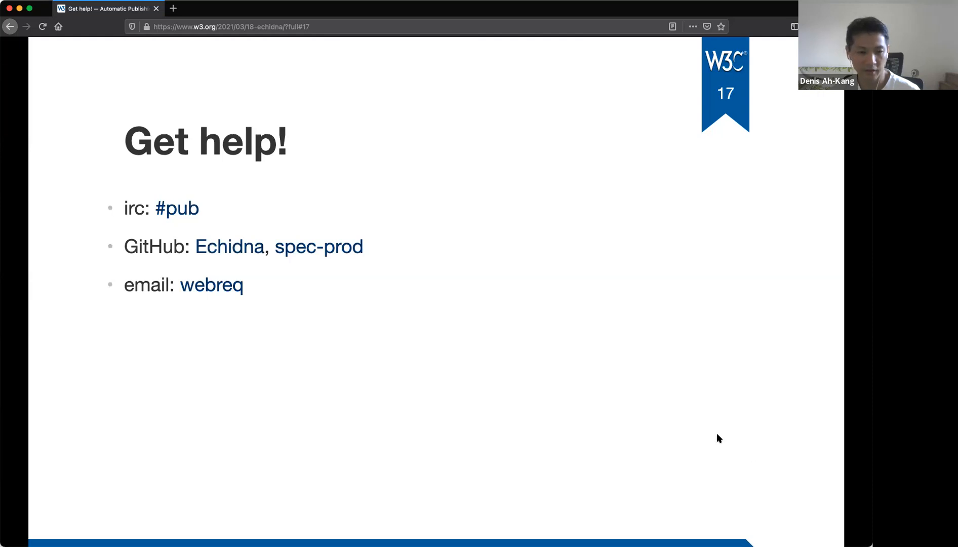
{"action": "mouse_move", "coordinate": [709, 395]}
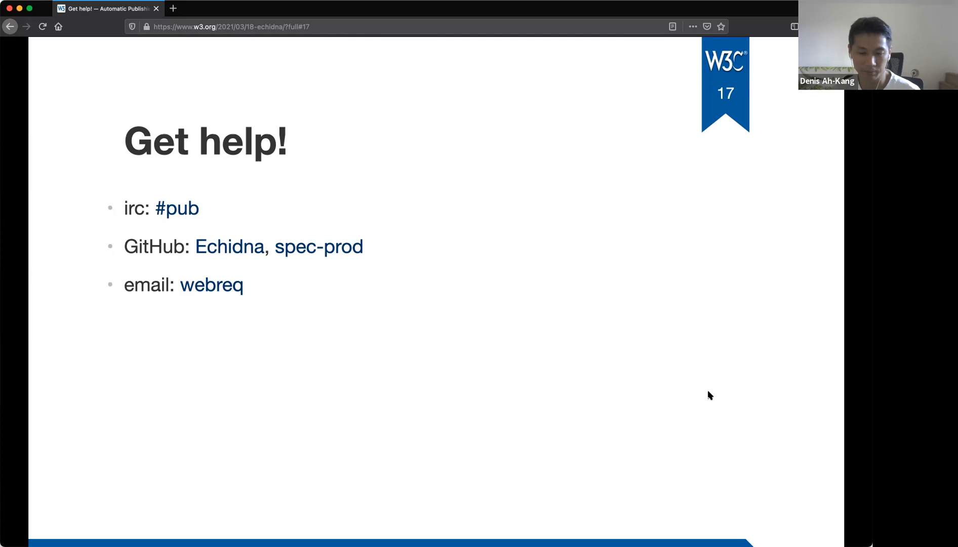
{"action": "mouse_move", "coordinate": [700, 391]}
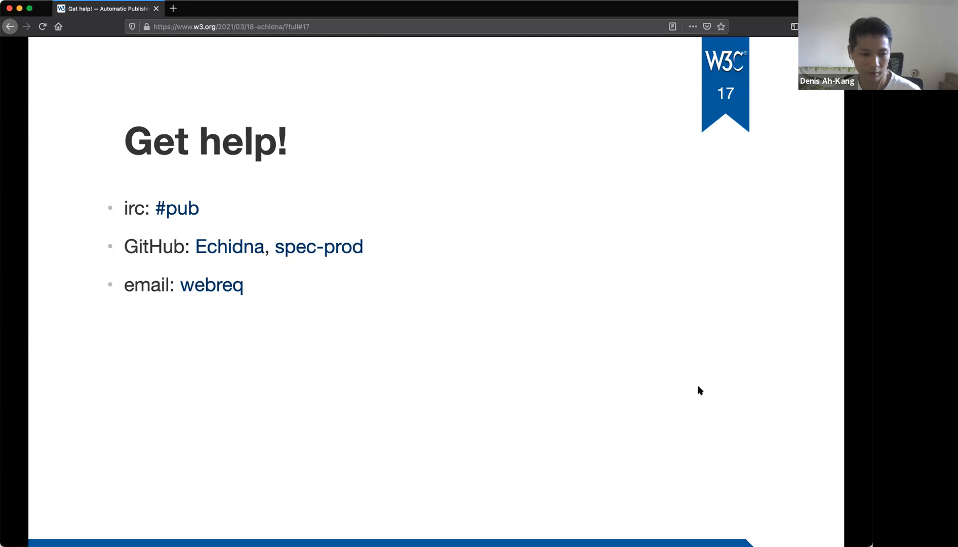
{"action": "mouse_move", "coordinate": [588, 384]}
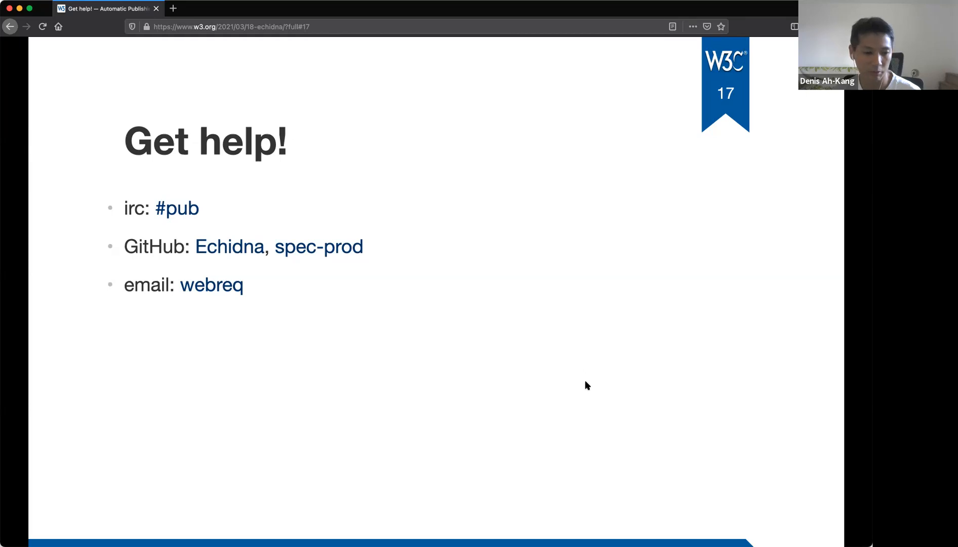
{"action": "mouse_move", "coordinate": [587, 383]}
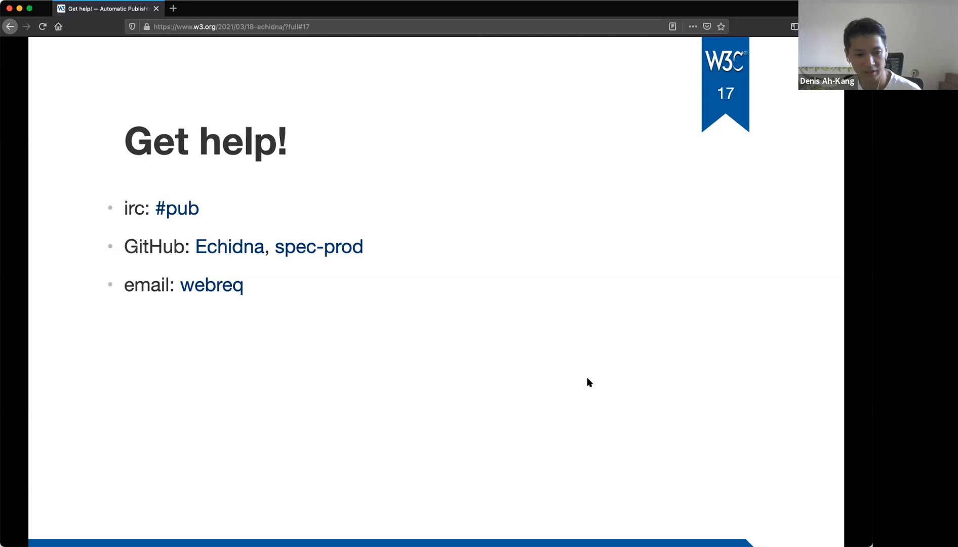
{"action": "mouse_move", "coordinate": [545, 380]}
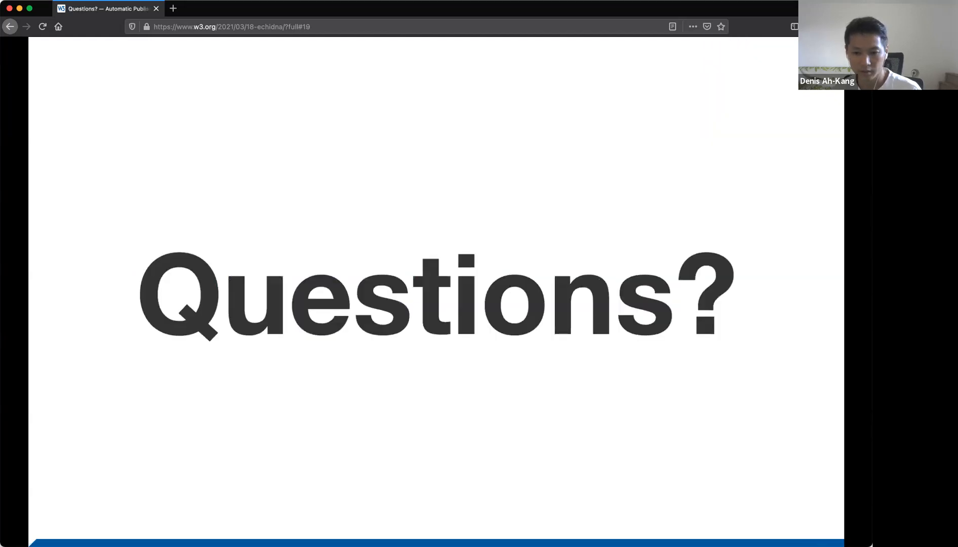
{"action": "mouse_move", "coordinate": [684, 430]}
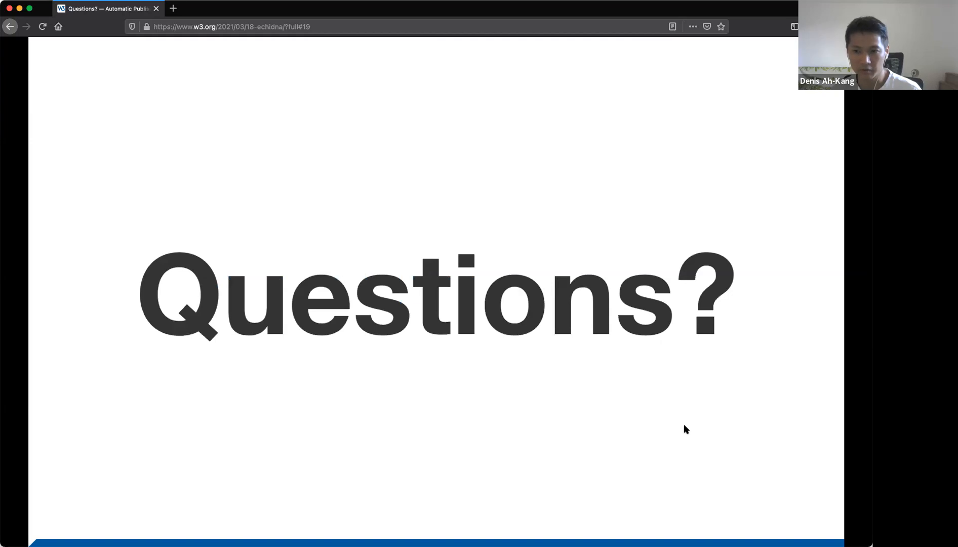
{"action": "mouse_move", "coordinate": [749, 449]}
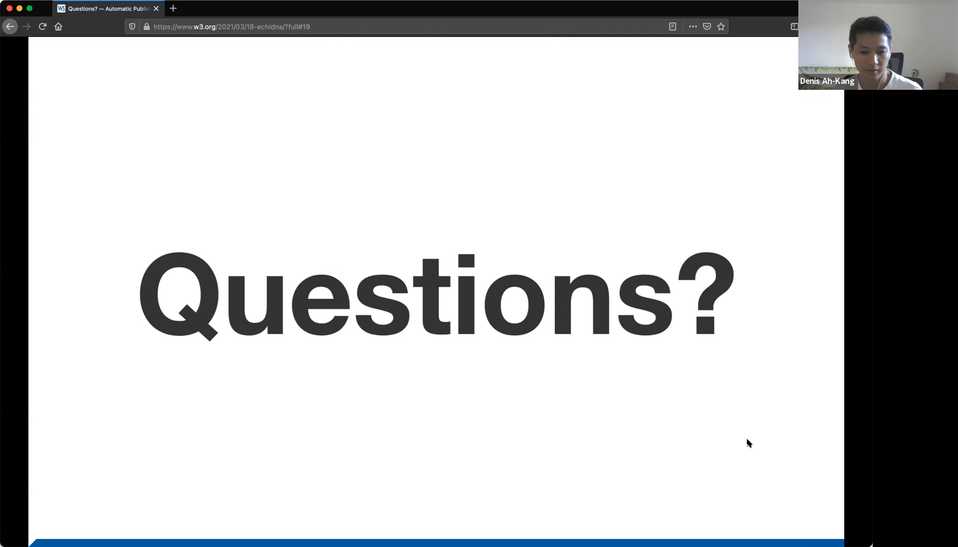
{"action": "mouse_move", "coordinate": [763, 450]}
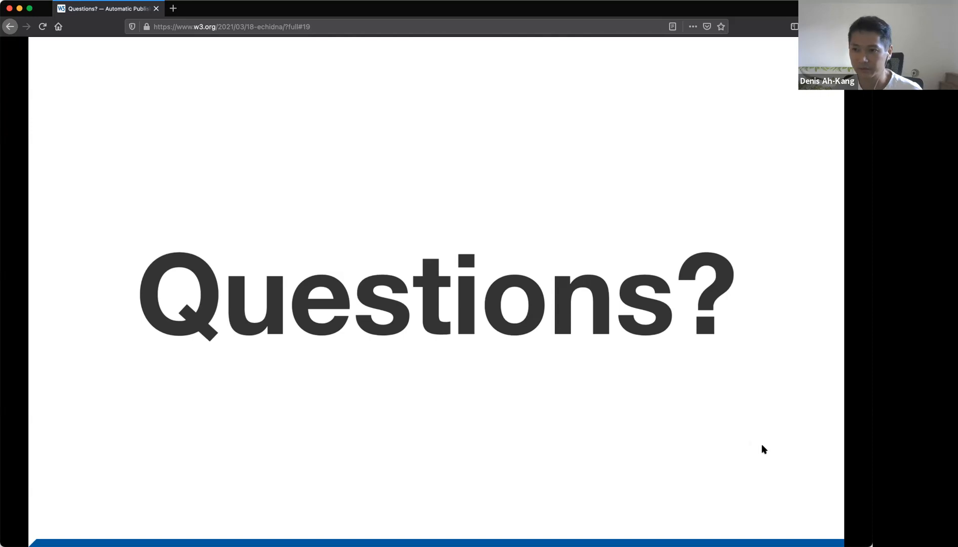